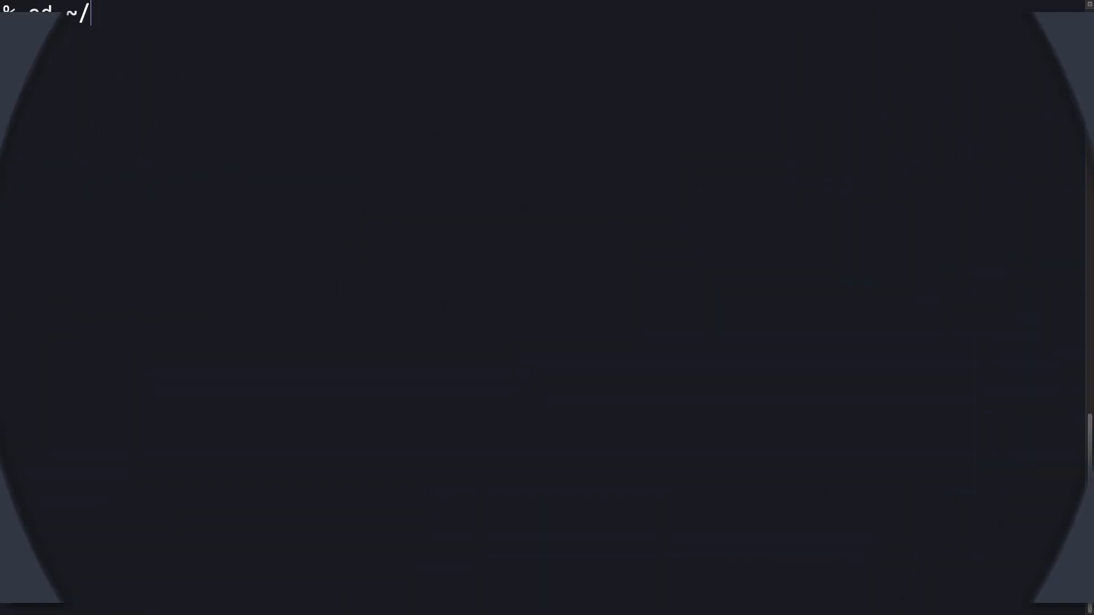
Run npm init vite@latest and name the project vite, reaching the framework list
type("clear")
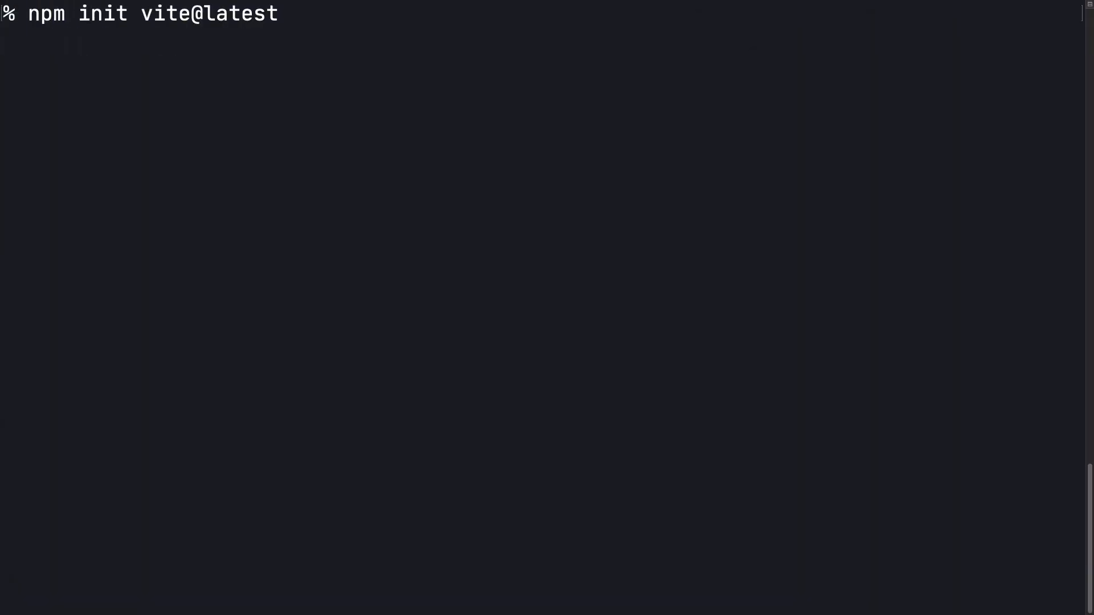
key("Return")
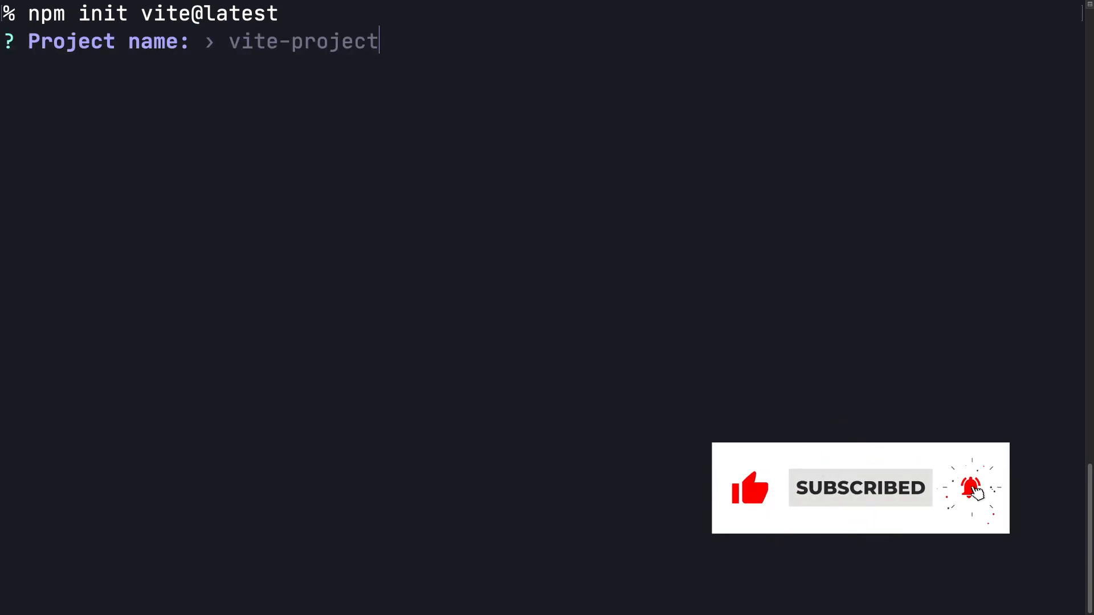
key("Backspace")
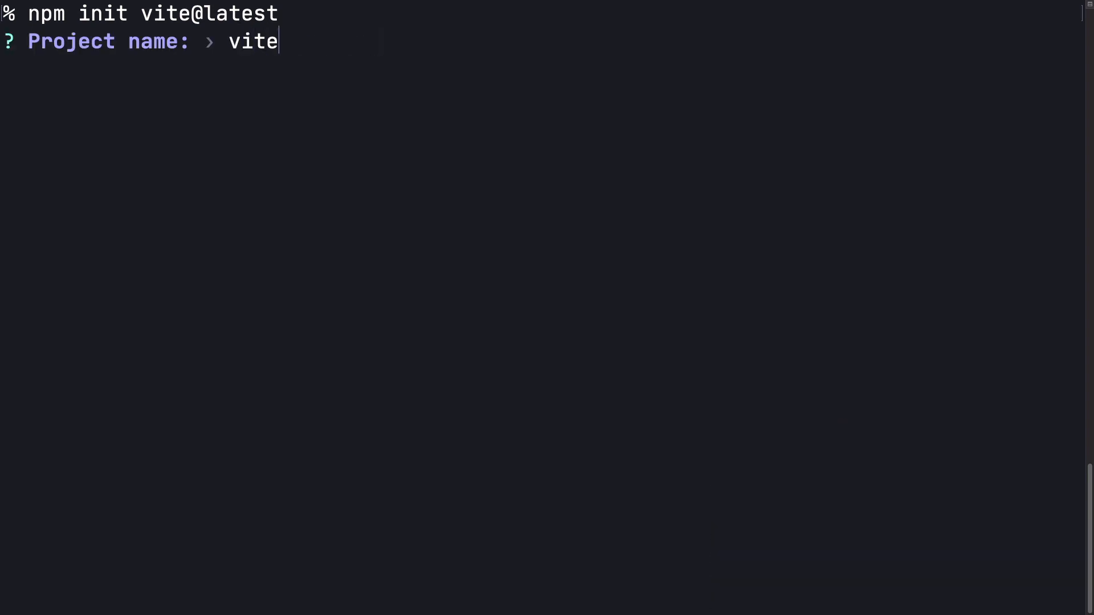
key("Return")
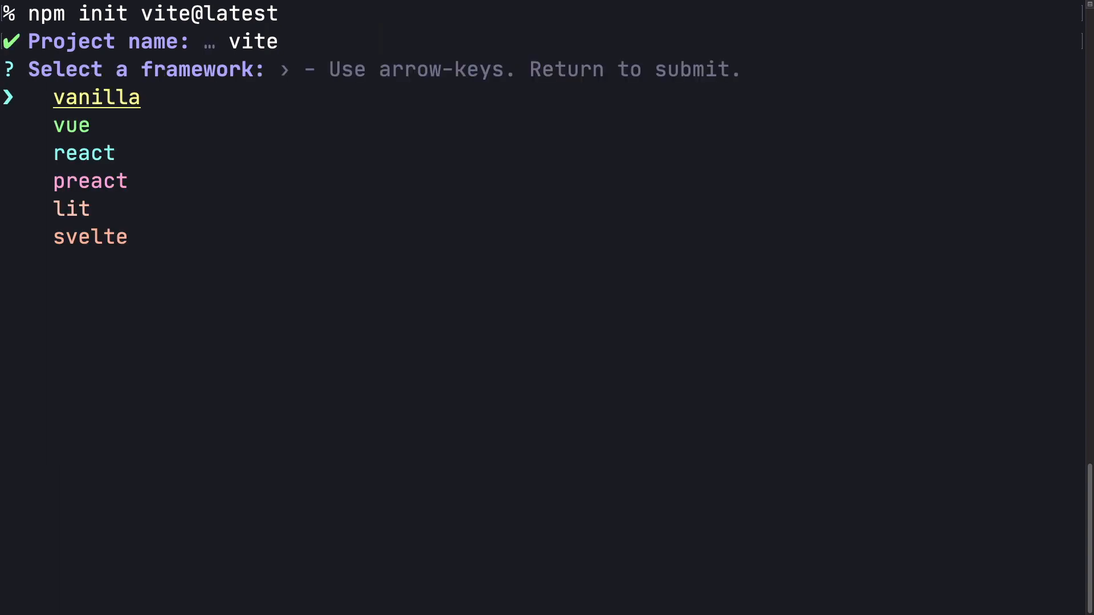
Choose the vanilla framework and vanilla JavaScript variant to scaffold the project
key("Return")
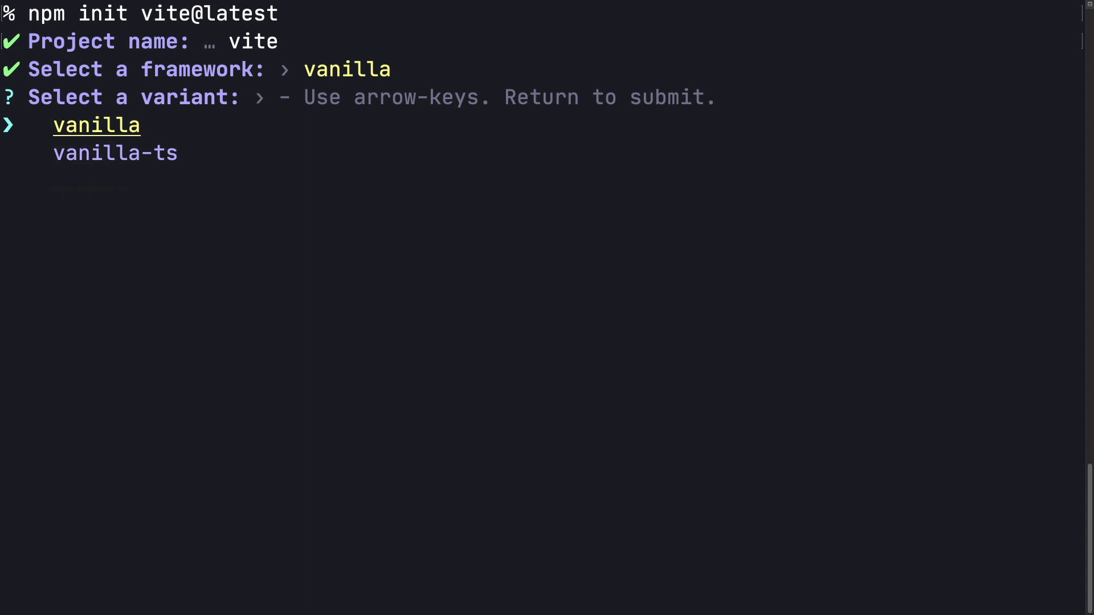
key("Return")
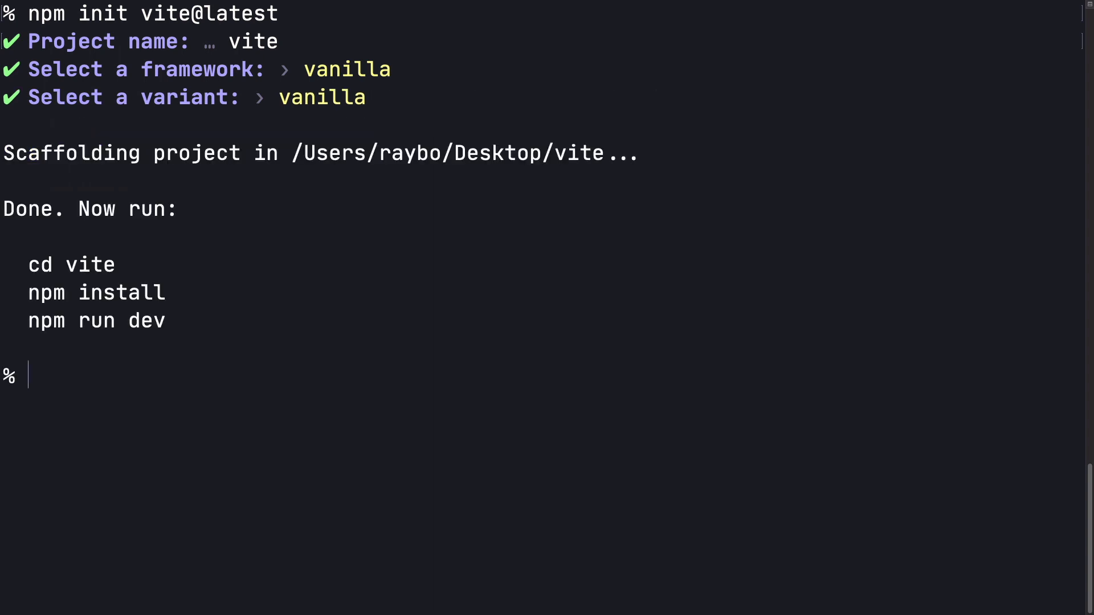